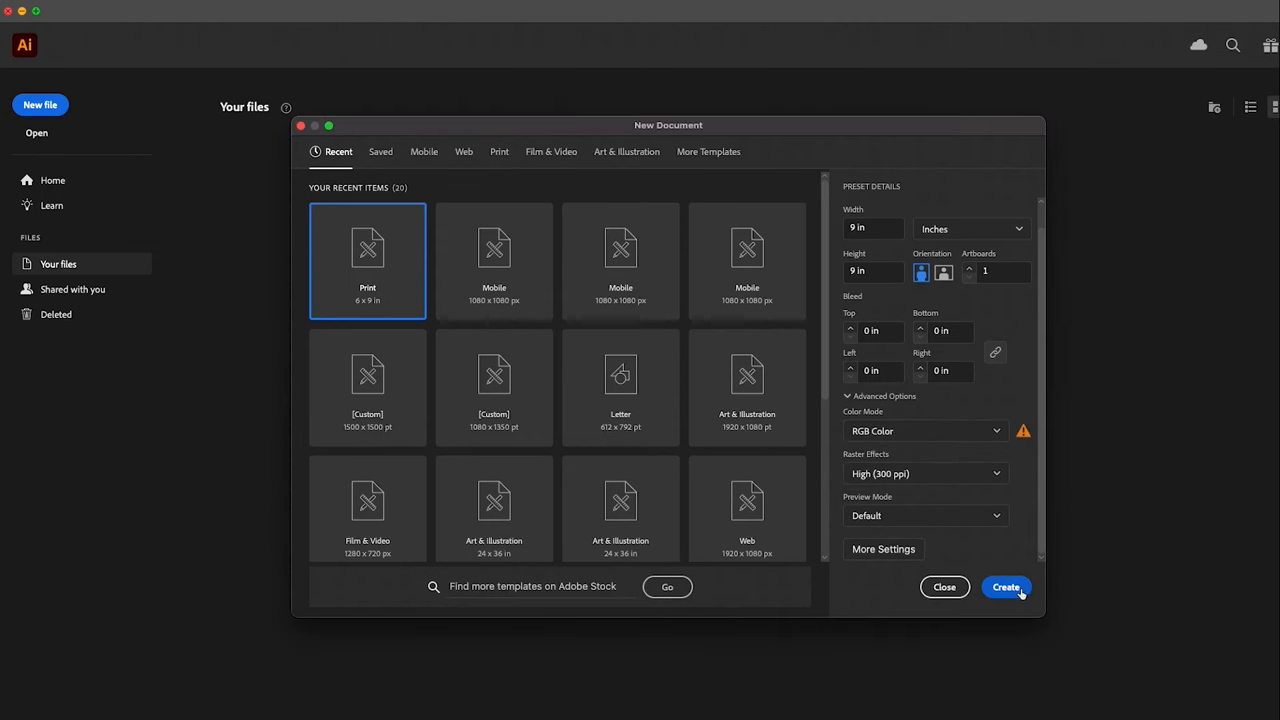
- Create the new 9 × 9 inch Print document
click(1004, 588)
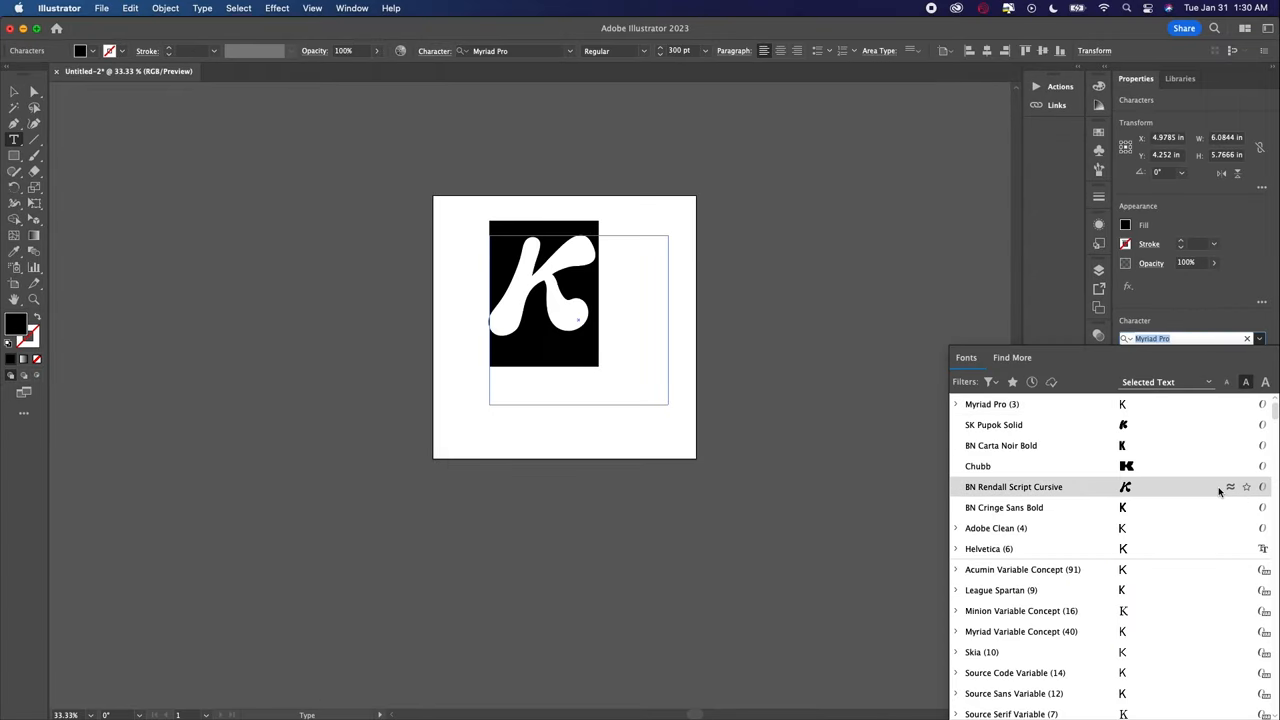
- Apply the SK Pupok Solid typeface to the K and scale the letter up with Free Transform
click(992, 424)
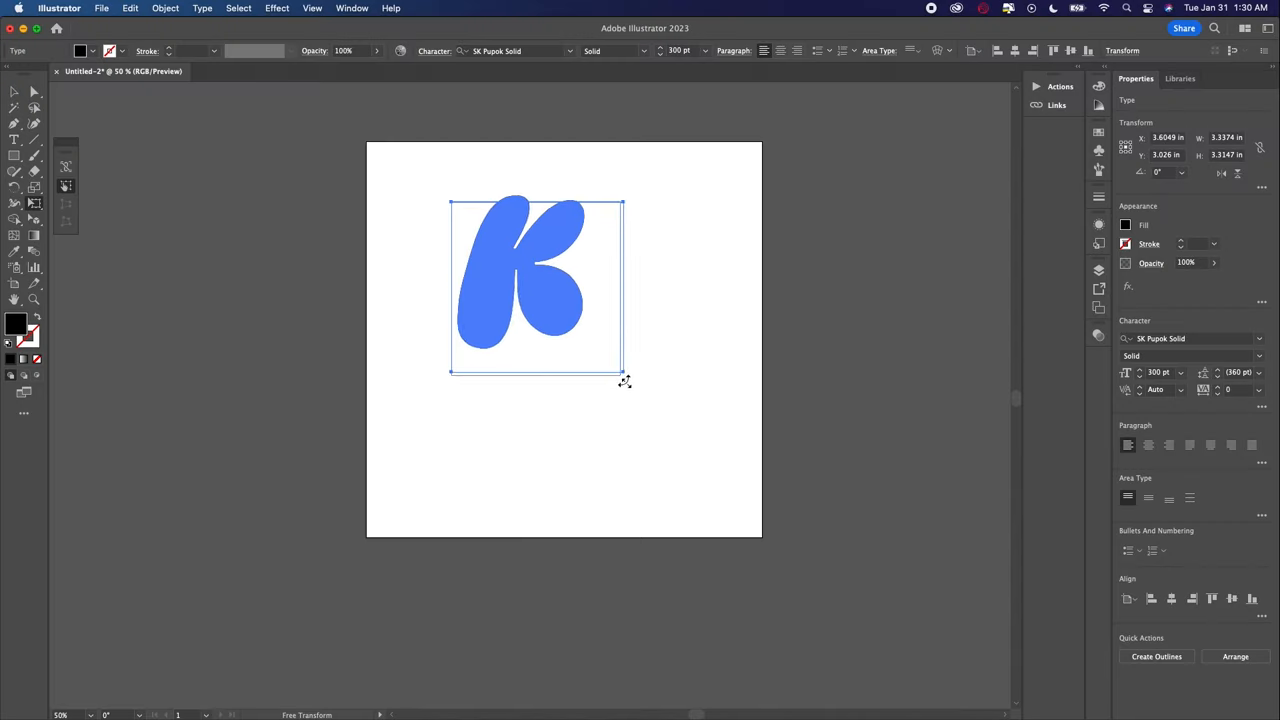
drag(624, 378, 716, 460)
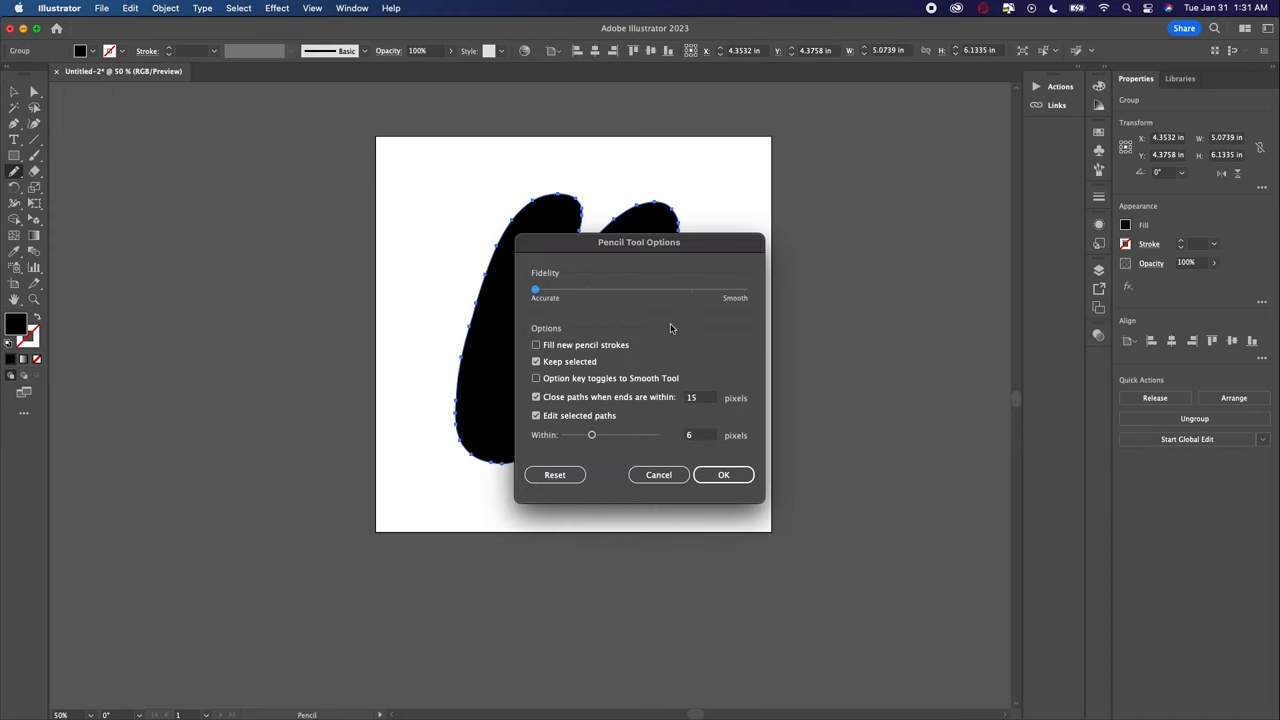
- Set the Pencil tool's Fidelity to Accurate for drawing the freehand K outline
click(724, 474)
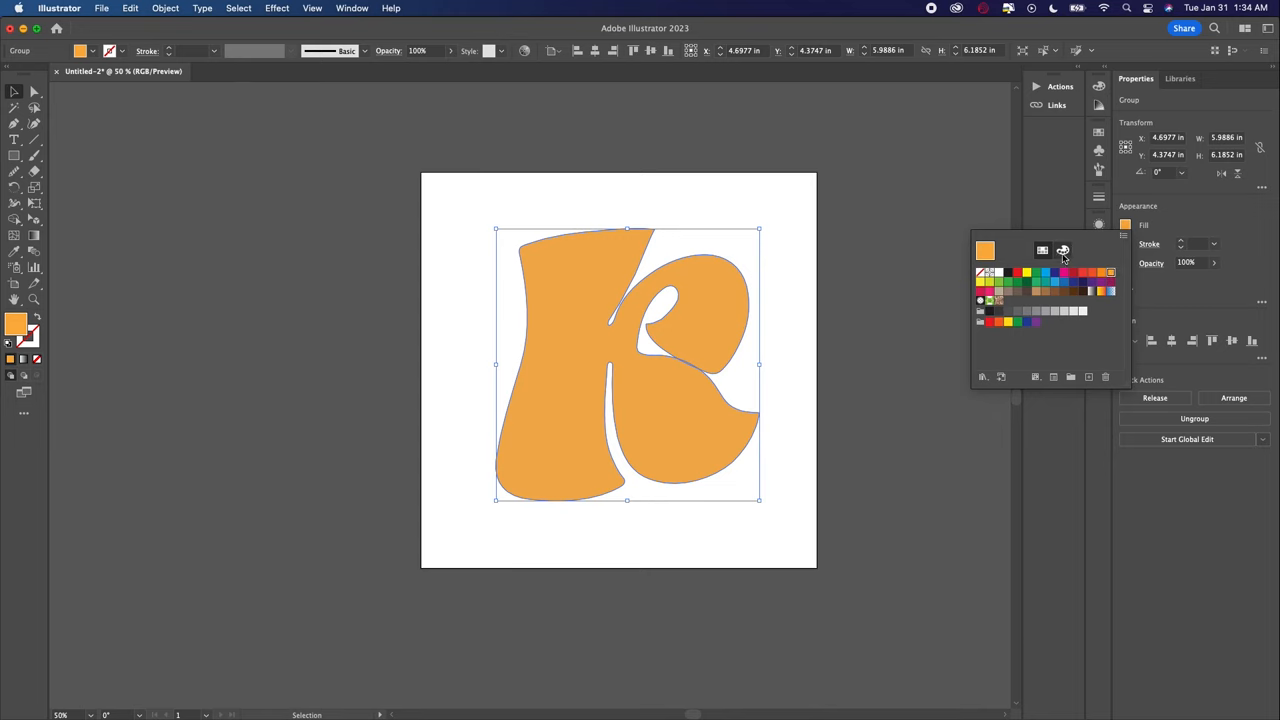
- Apply the 3D and Materials Inflate effect to the orange K and try the Top rotation preset
click(276, 8)
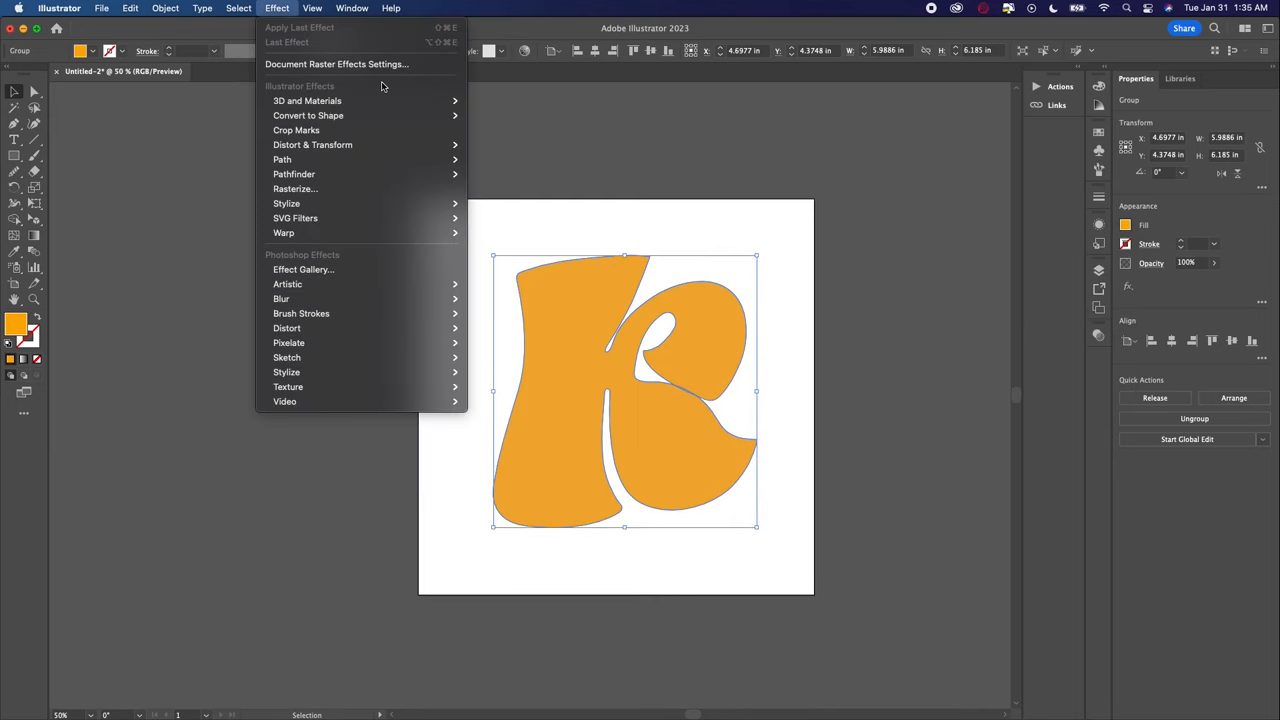
mouse_move(308, 100)
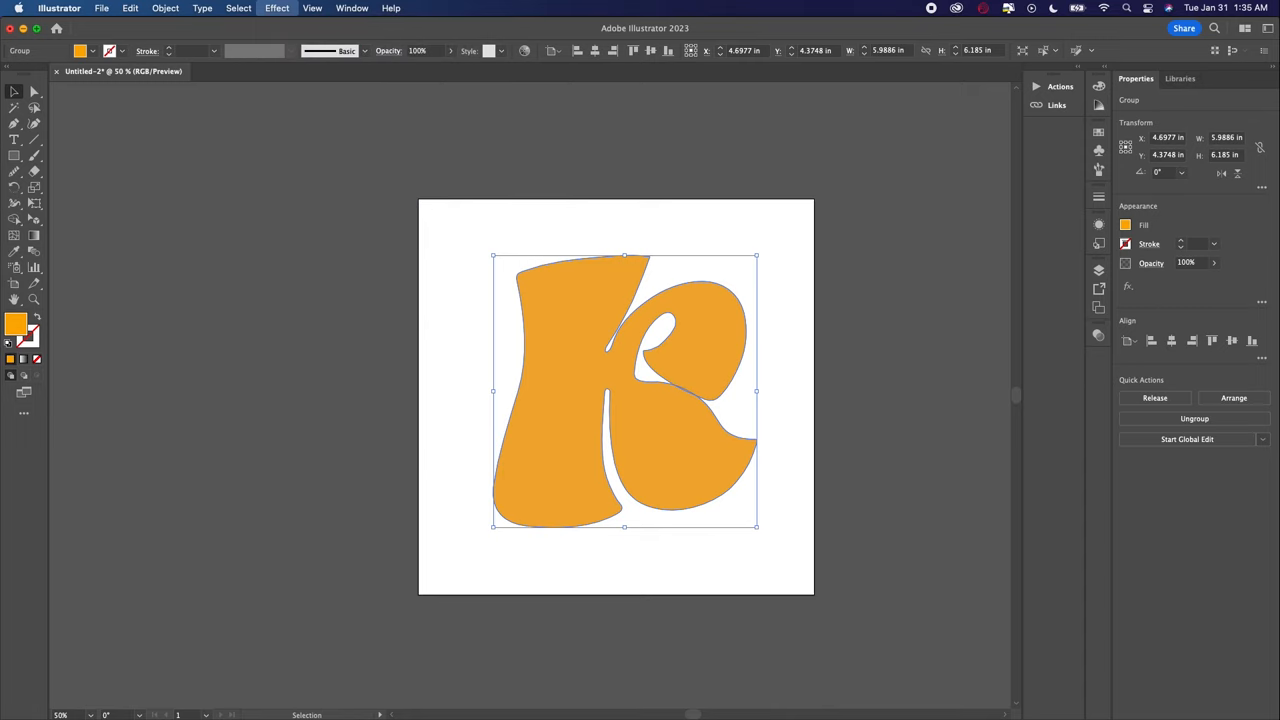
click(276, 8)
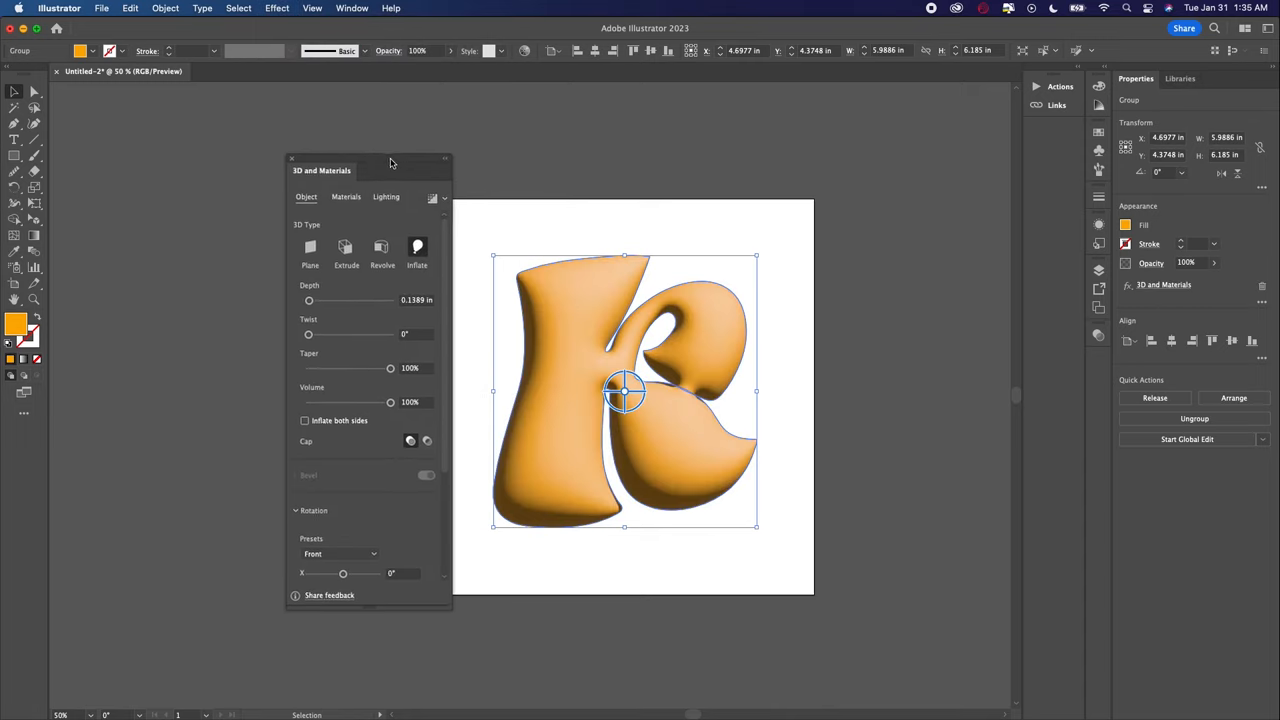
drag(390, 164, 360, 152)
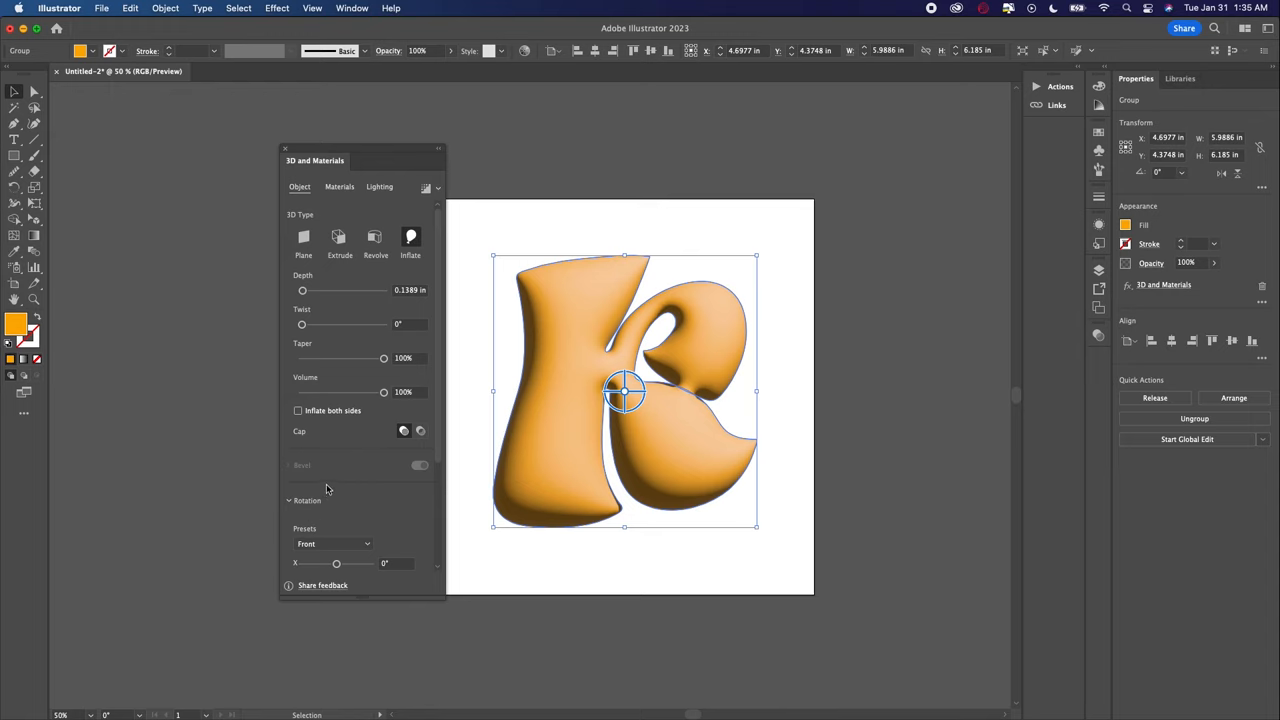
click(332, 544)
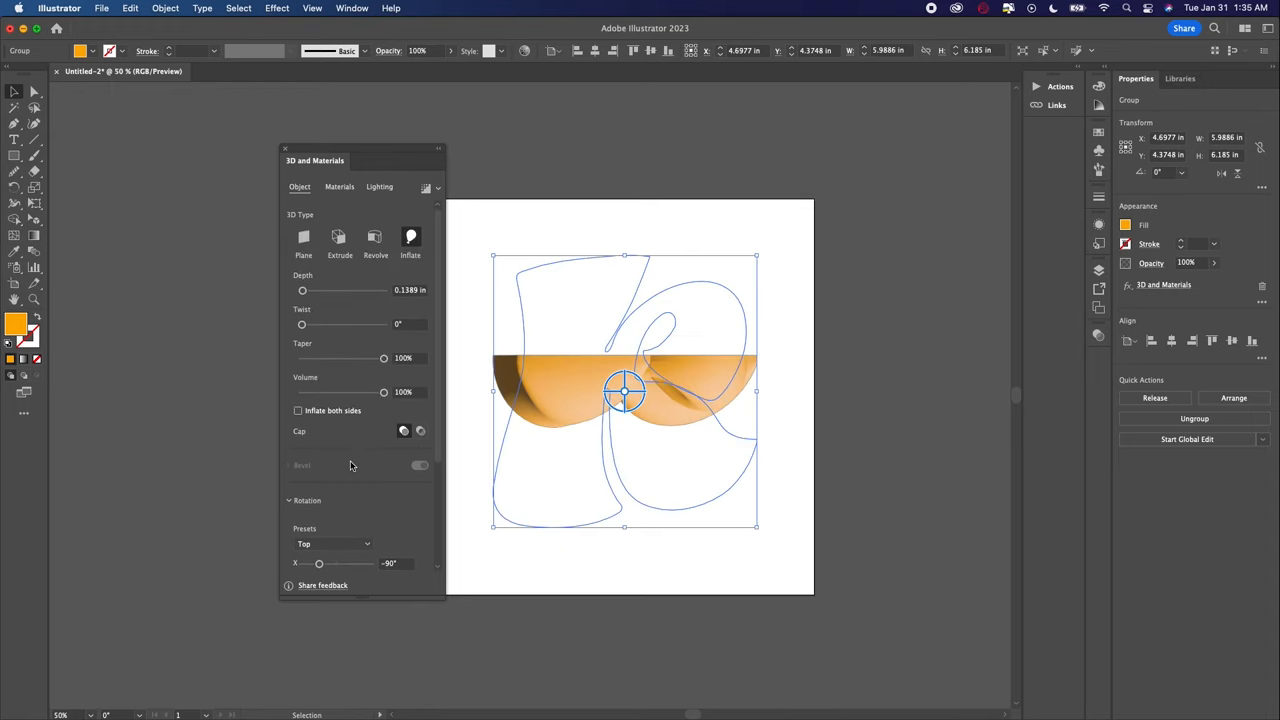
- Lower the material Roughness of the inflated K for a shinier surface
click(316, 186)
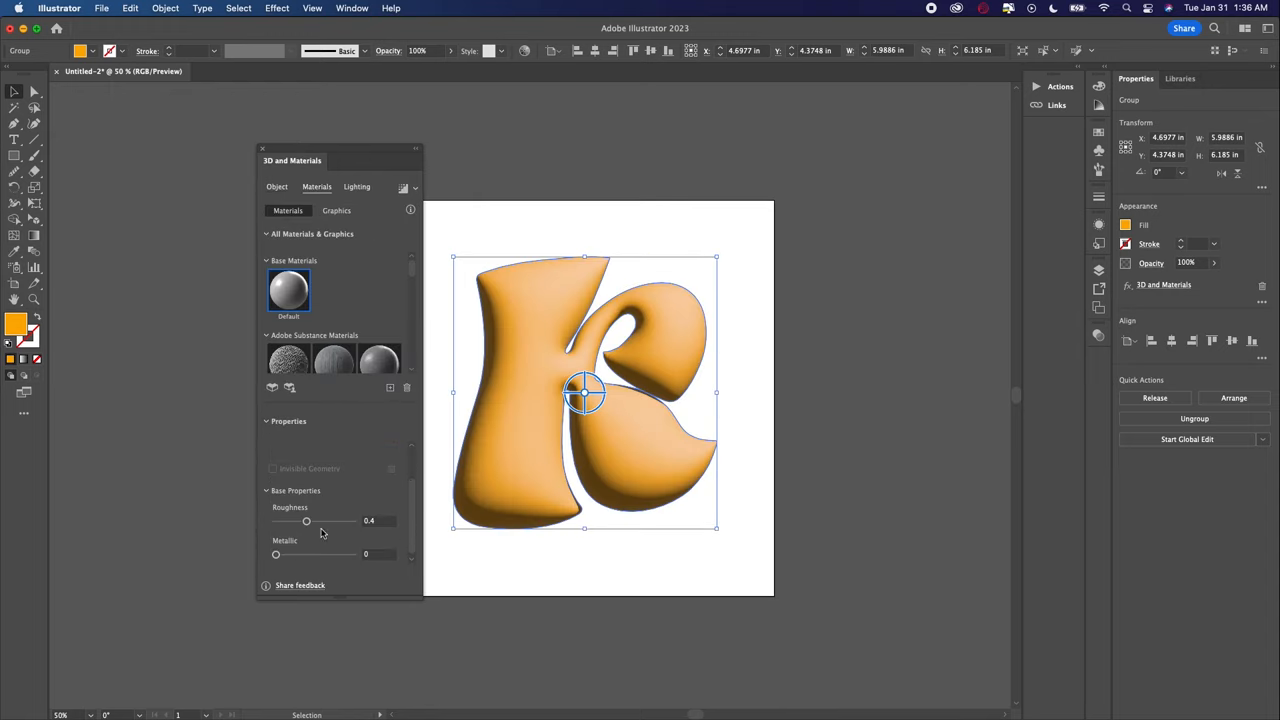
drag(306, 520, 276, 520)
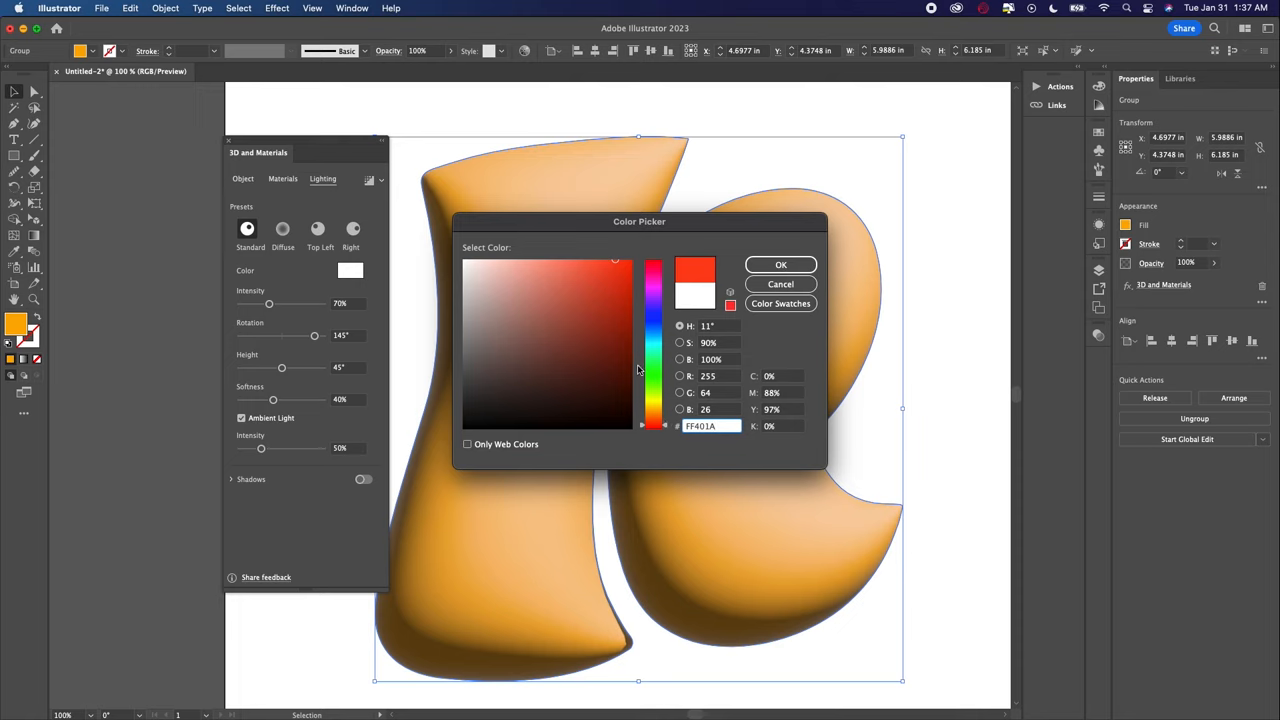
- Apply a red light colour, then re-aim the light and lower its height on the 3D K
click(780, 264)
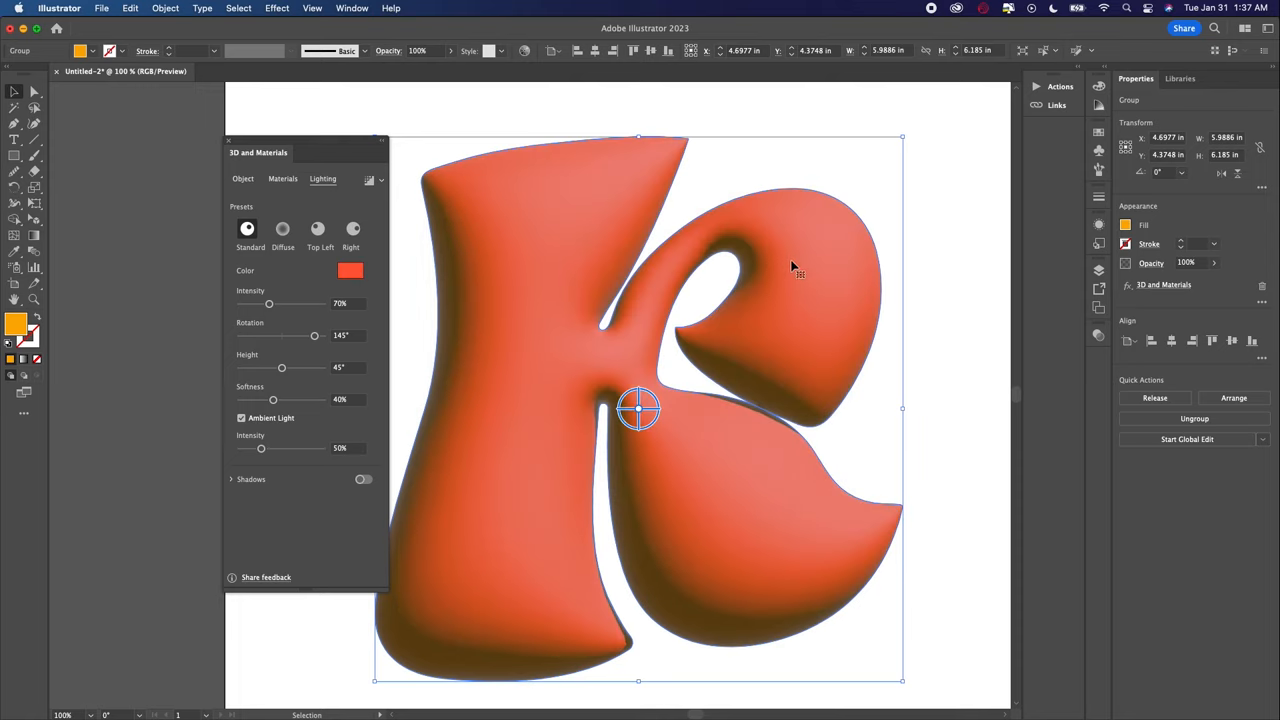
click(282, 236)
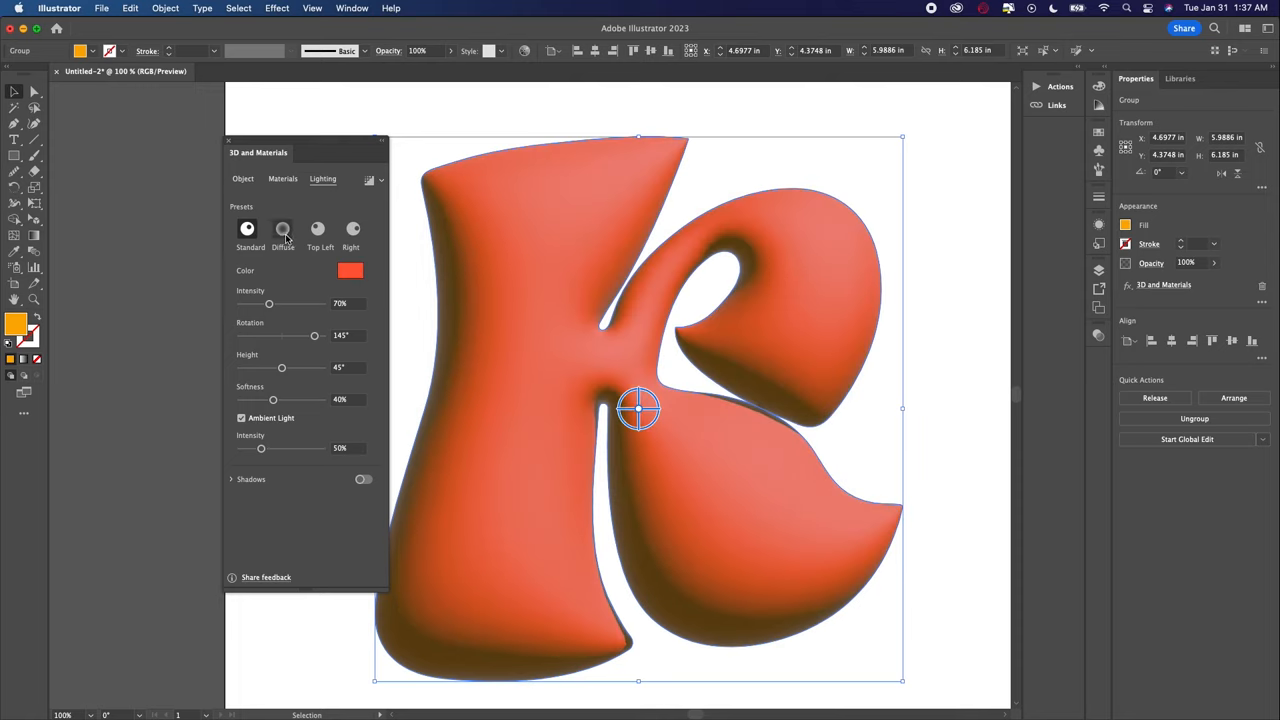
click(318, 228)
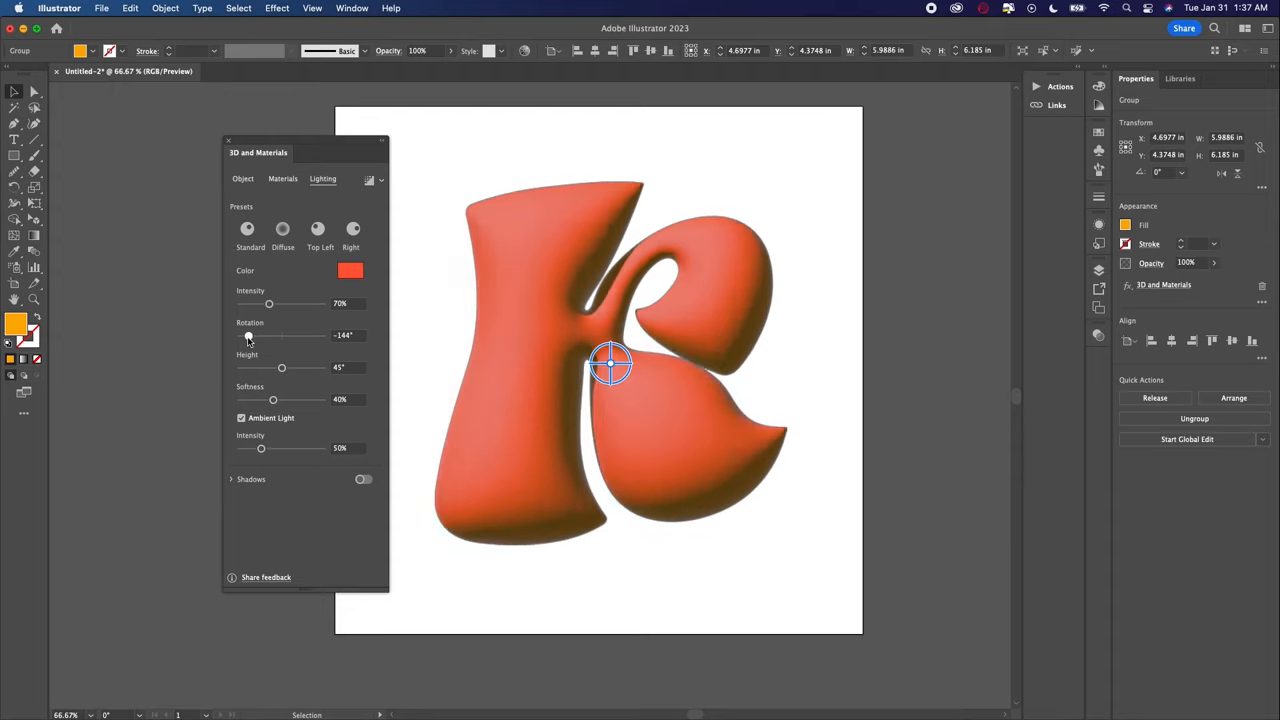
drag(280, 368, 248, 368)
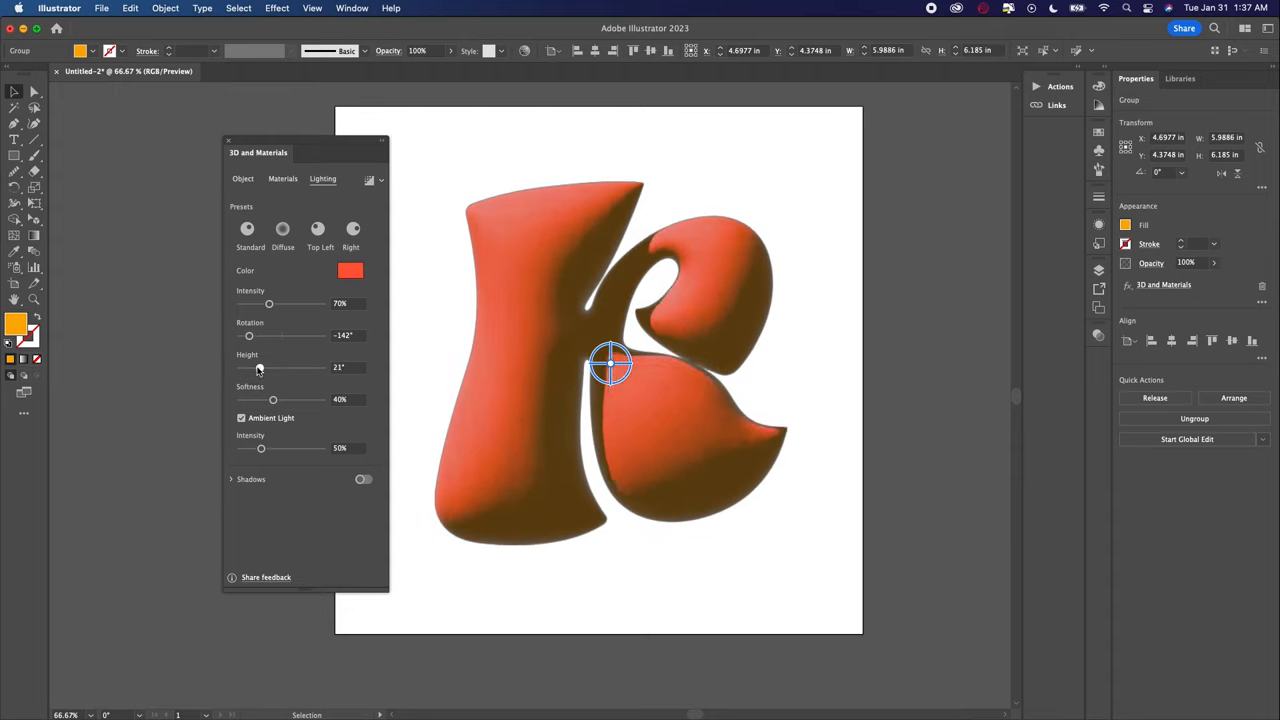
- Change the light colour to a pale pink tint and confirm it
click(350, 270)
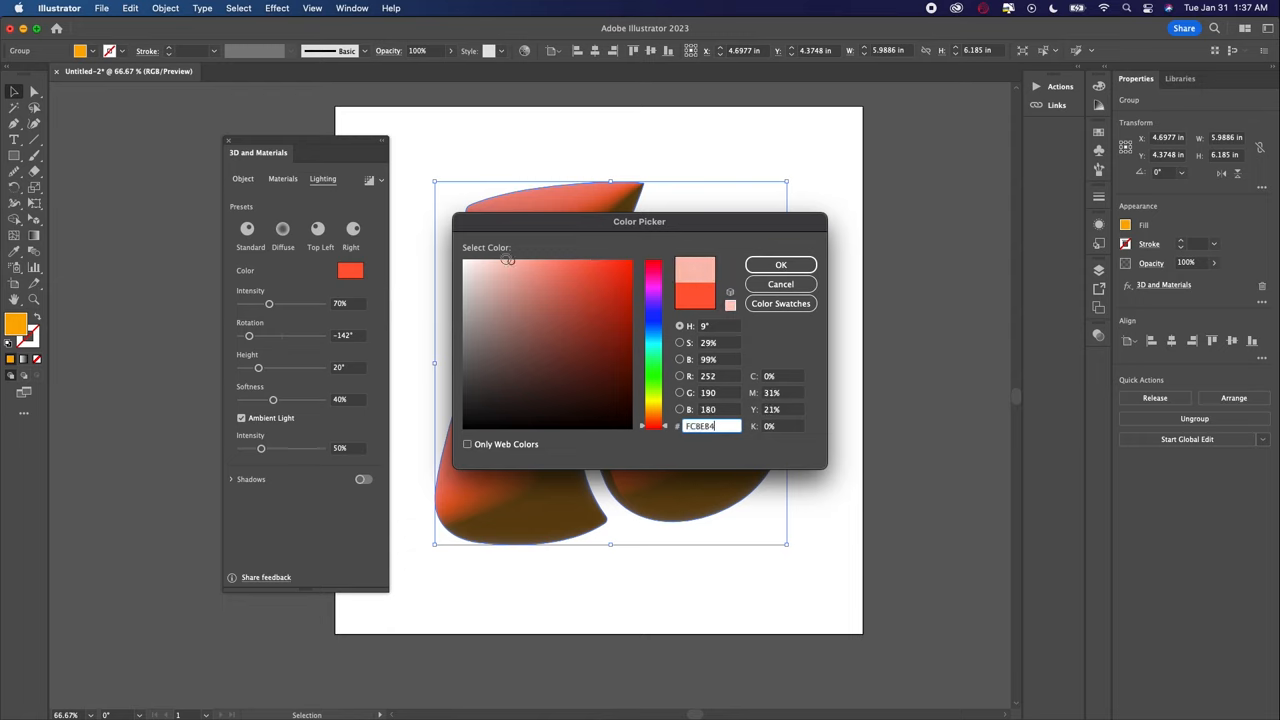
click(780, 264)
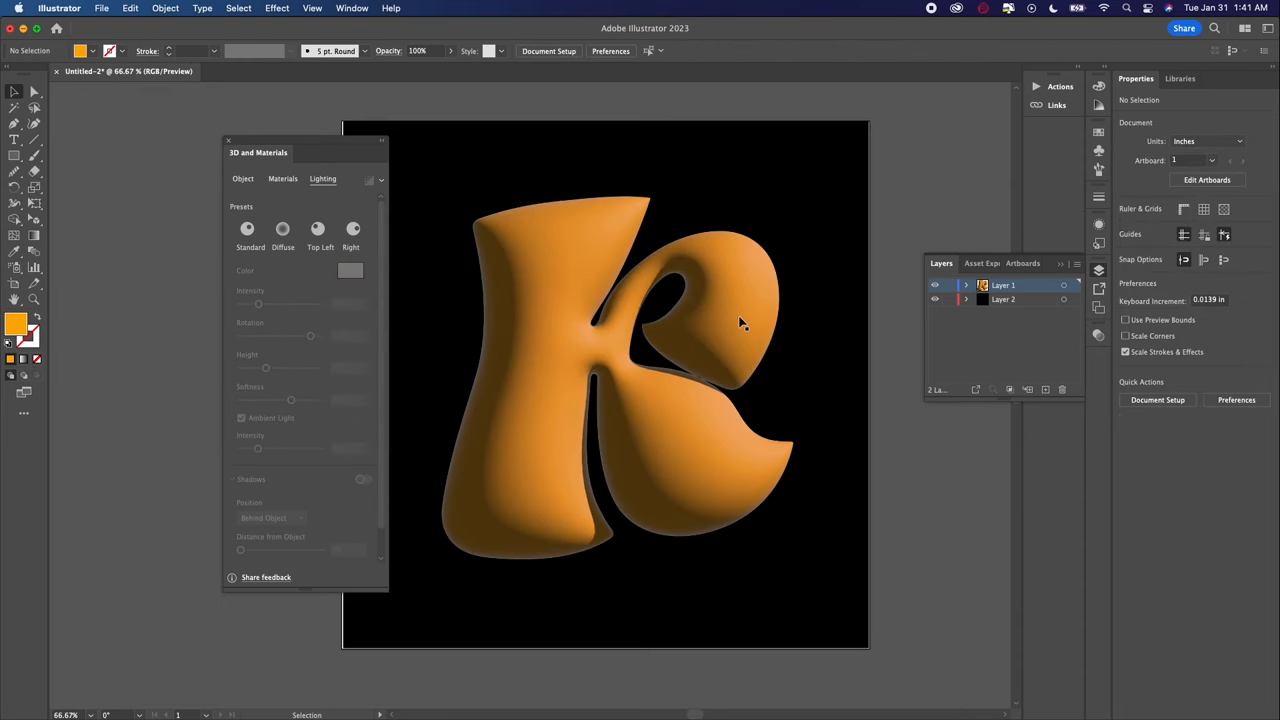
mouse_move(724, 318)
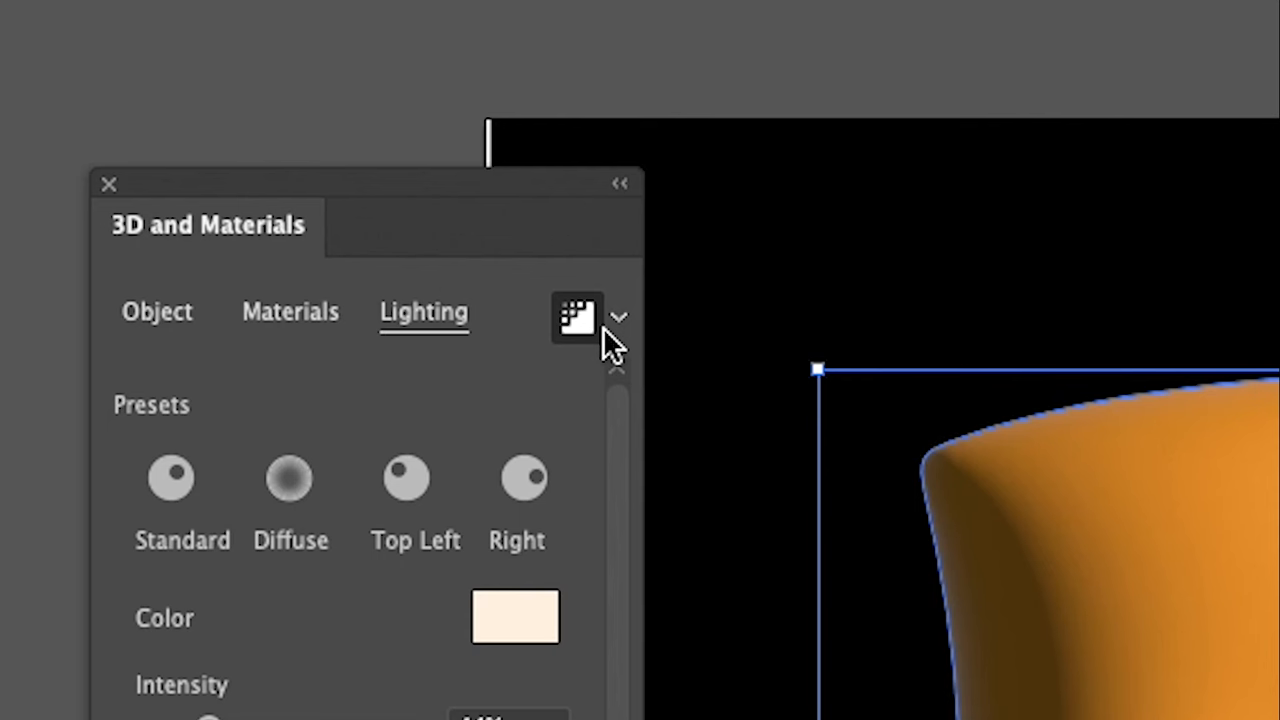
- Enable Ray Tracing at High quality and render the glossy K on its black square
click(576, 318)
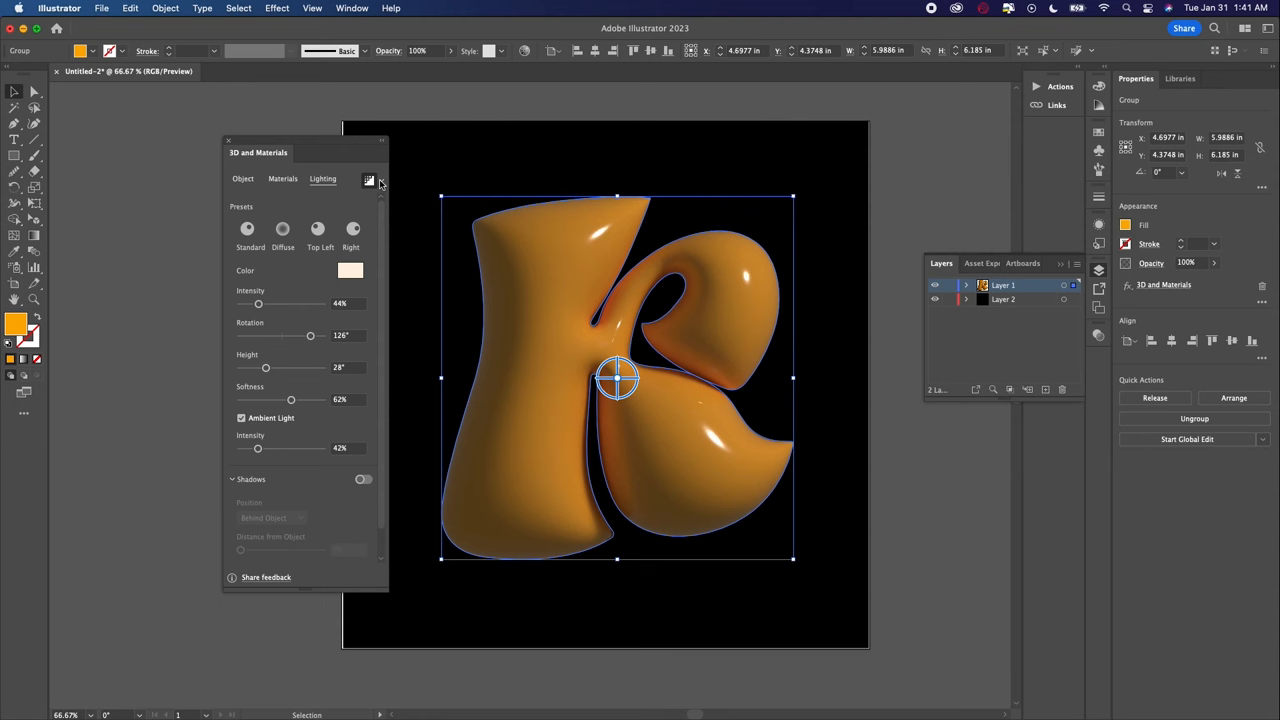
click(368, 180)
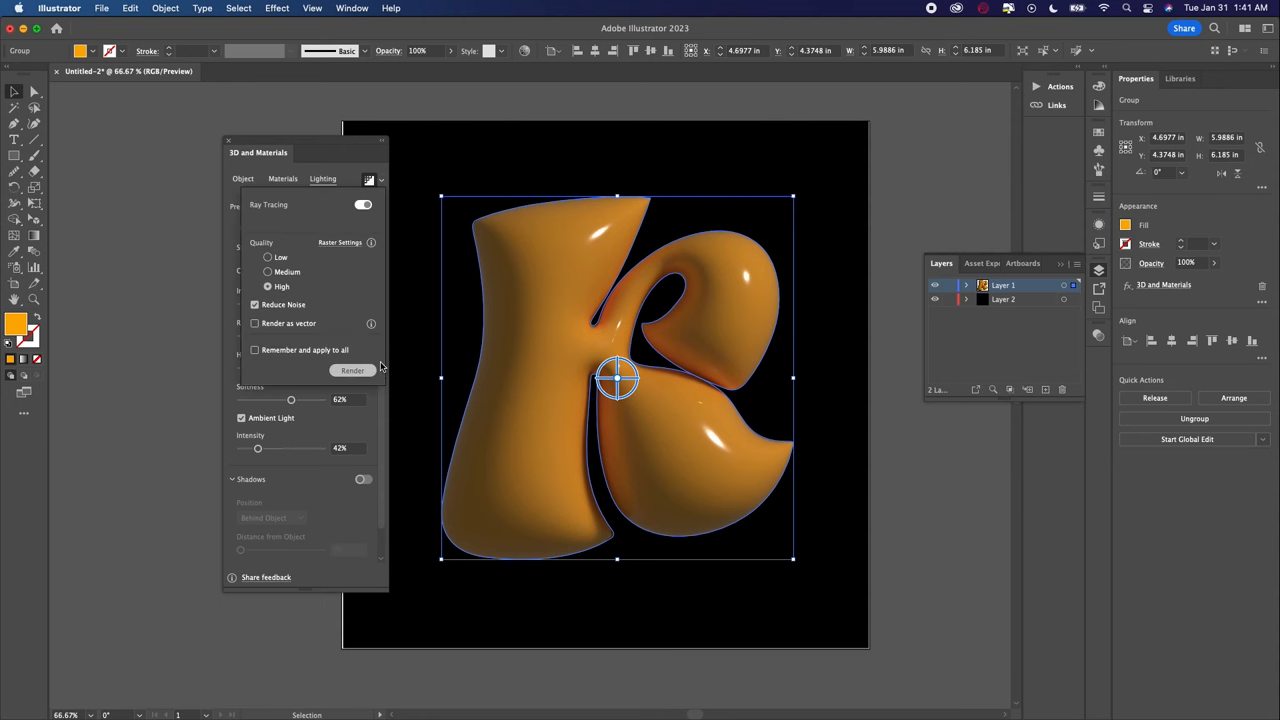
click(322, 178)
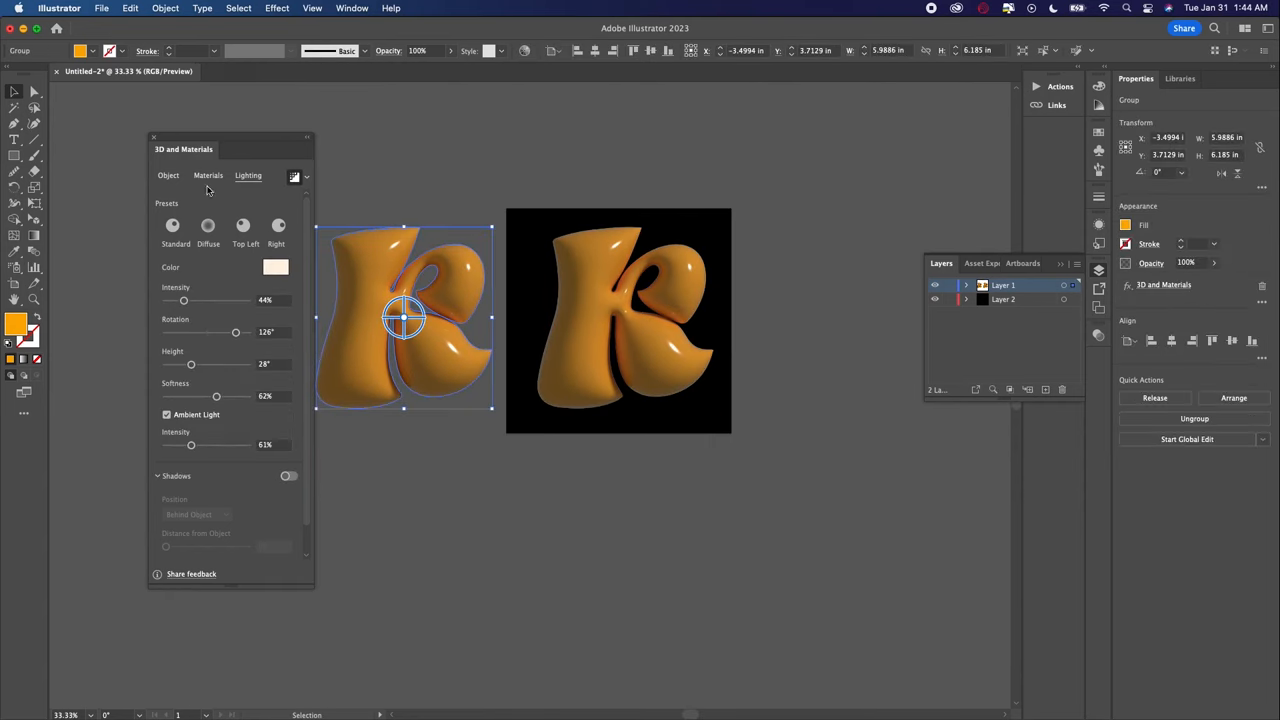
- Switch to the duplicated K's material settings to give it softer, diffuse lighting
click(208, 224)
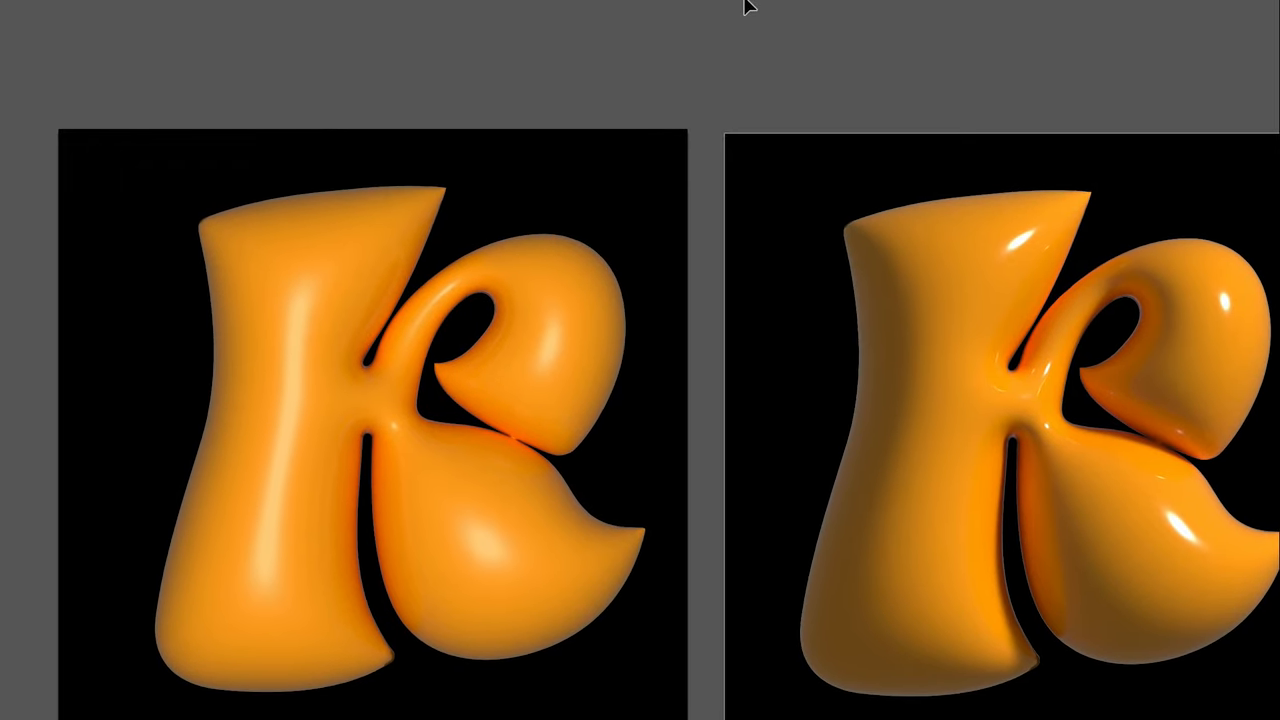
mouse_move(1196, 344)
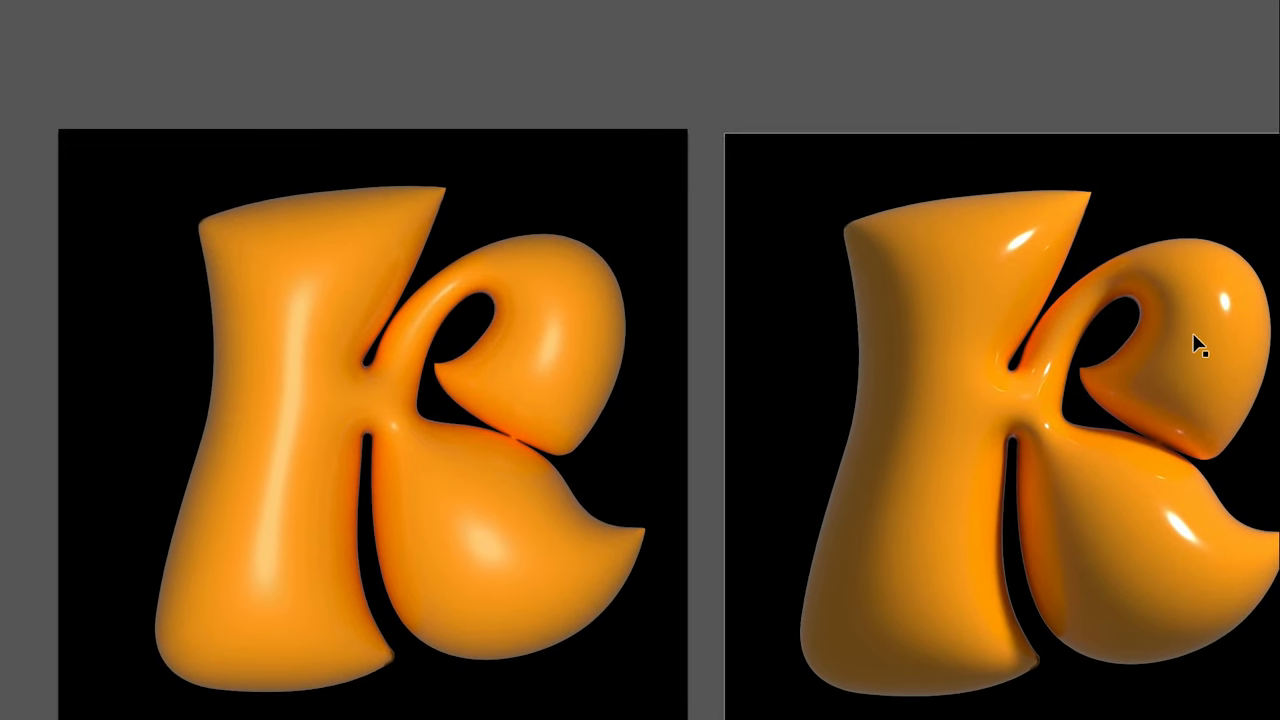